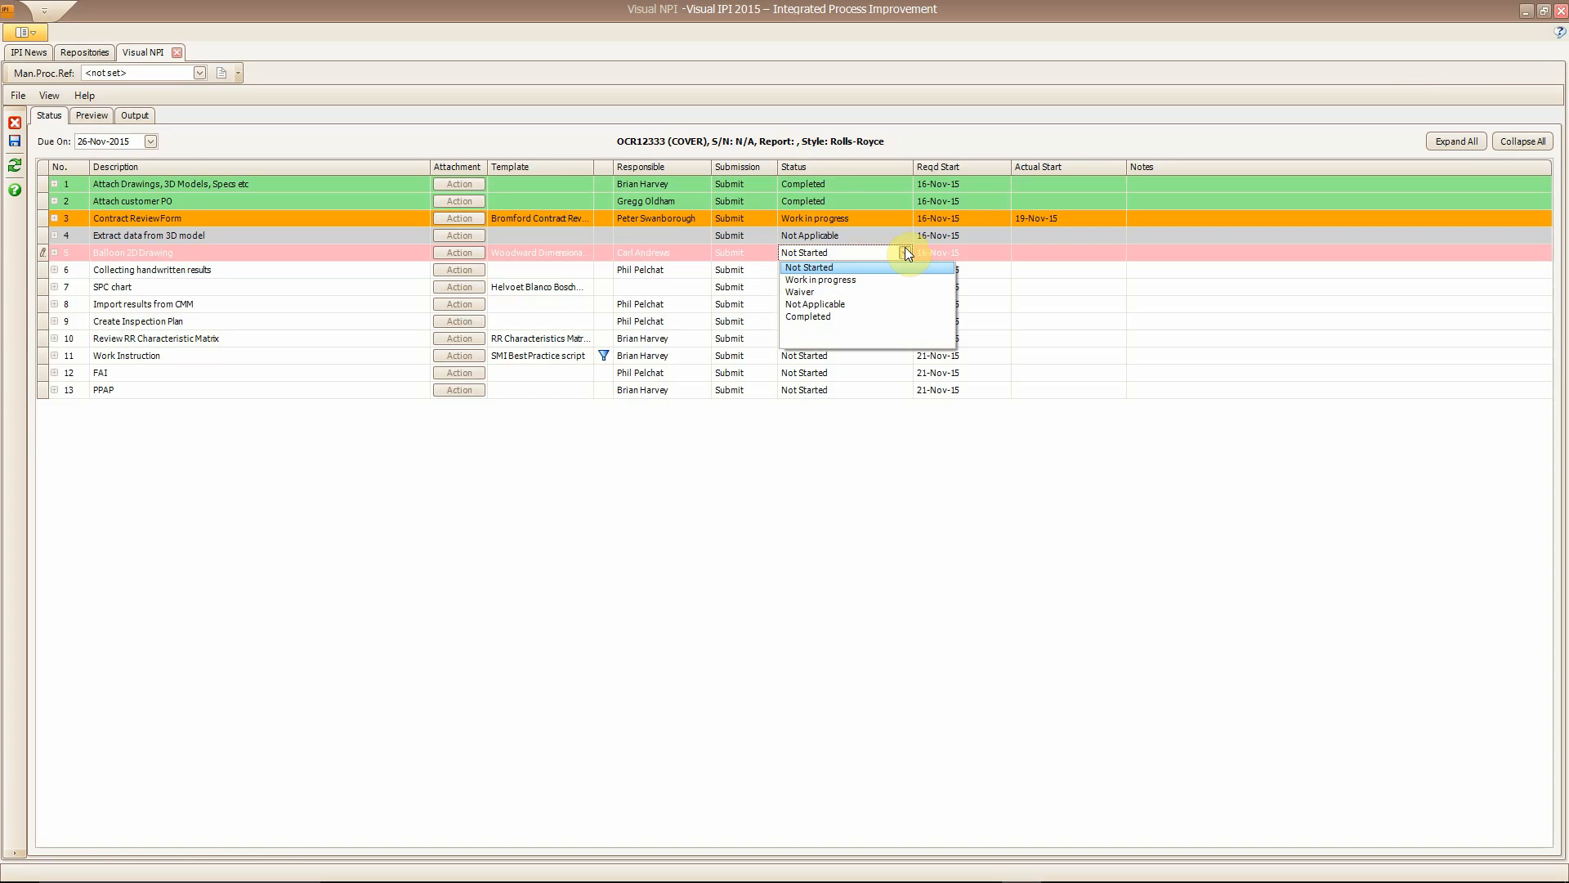
Set the Balloon 2D Drawing task's status from the Status dropdown.
left_click(806, 316)
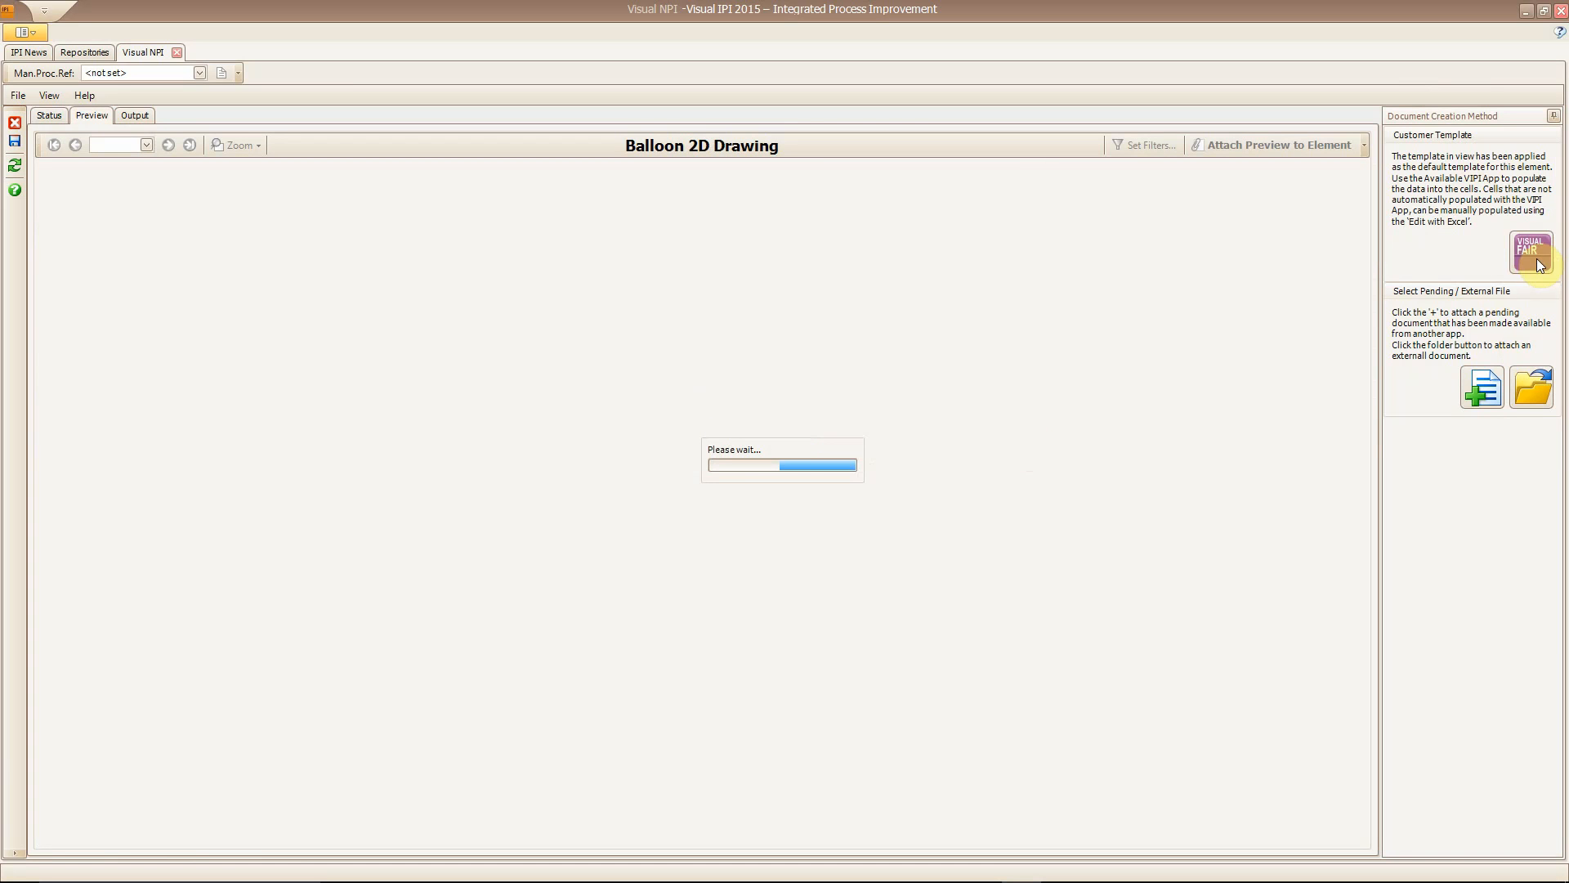
Launch Visual FAIR for the form, return to the task list and open Import results from CMM.
left_click(1531, 252)
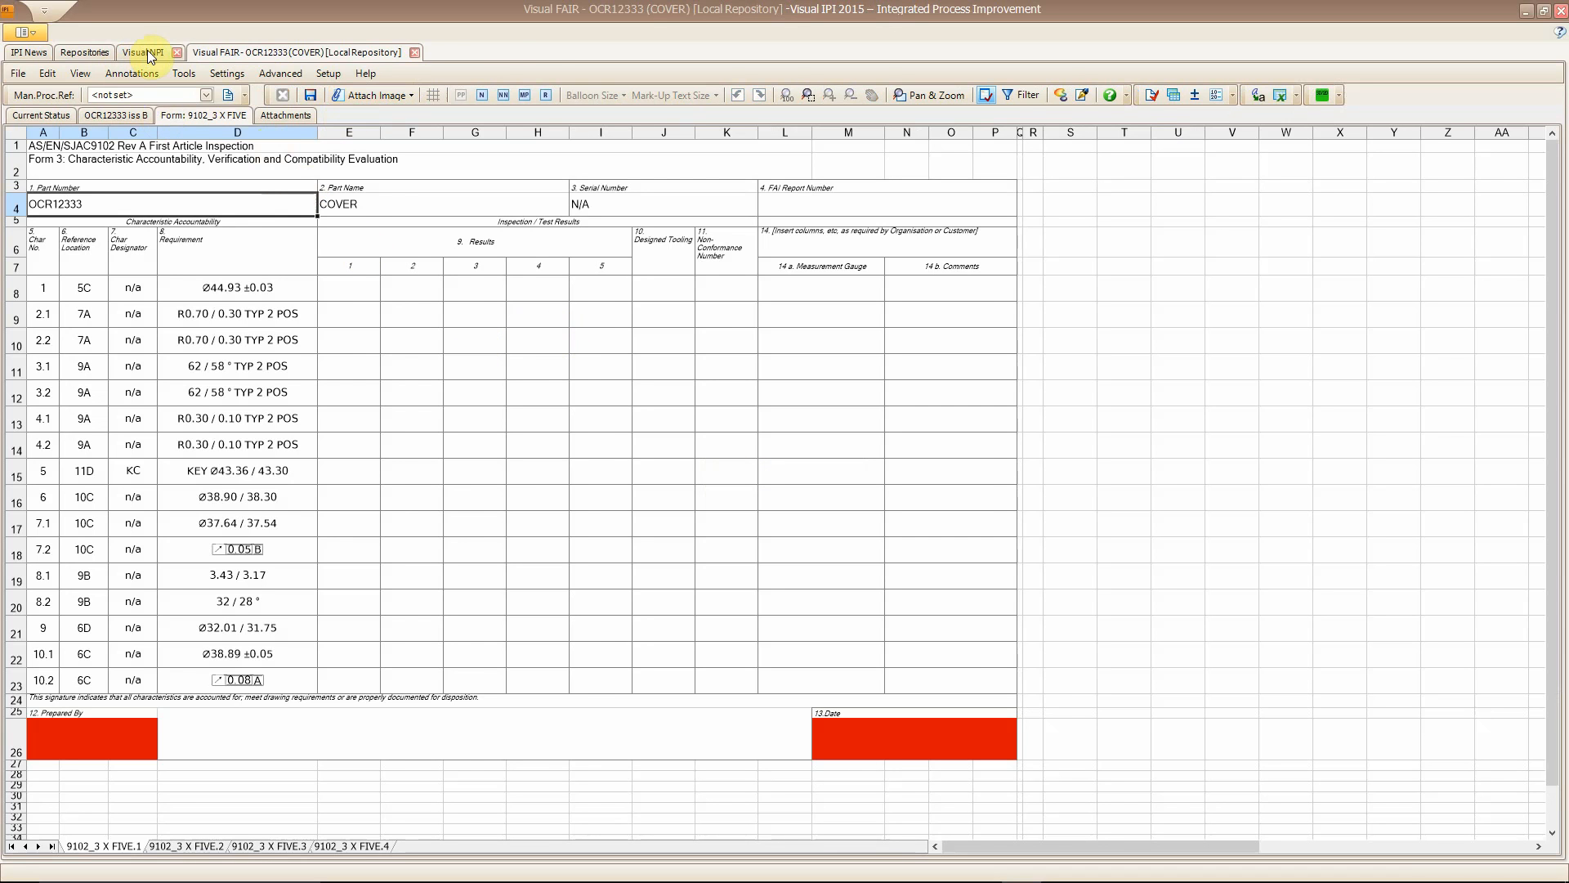
left_click(144, 51)
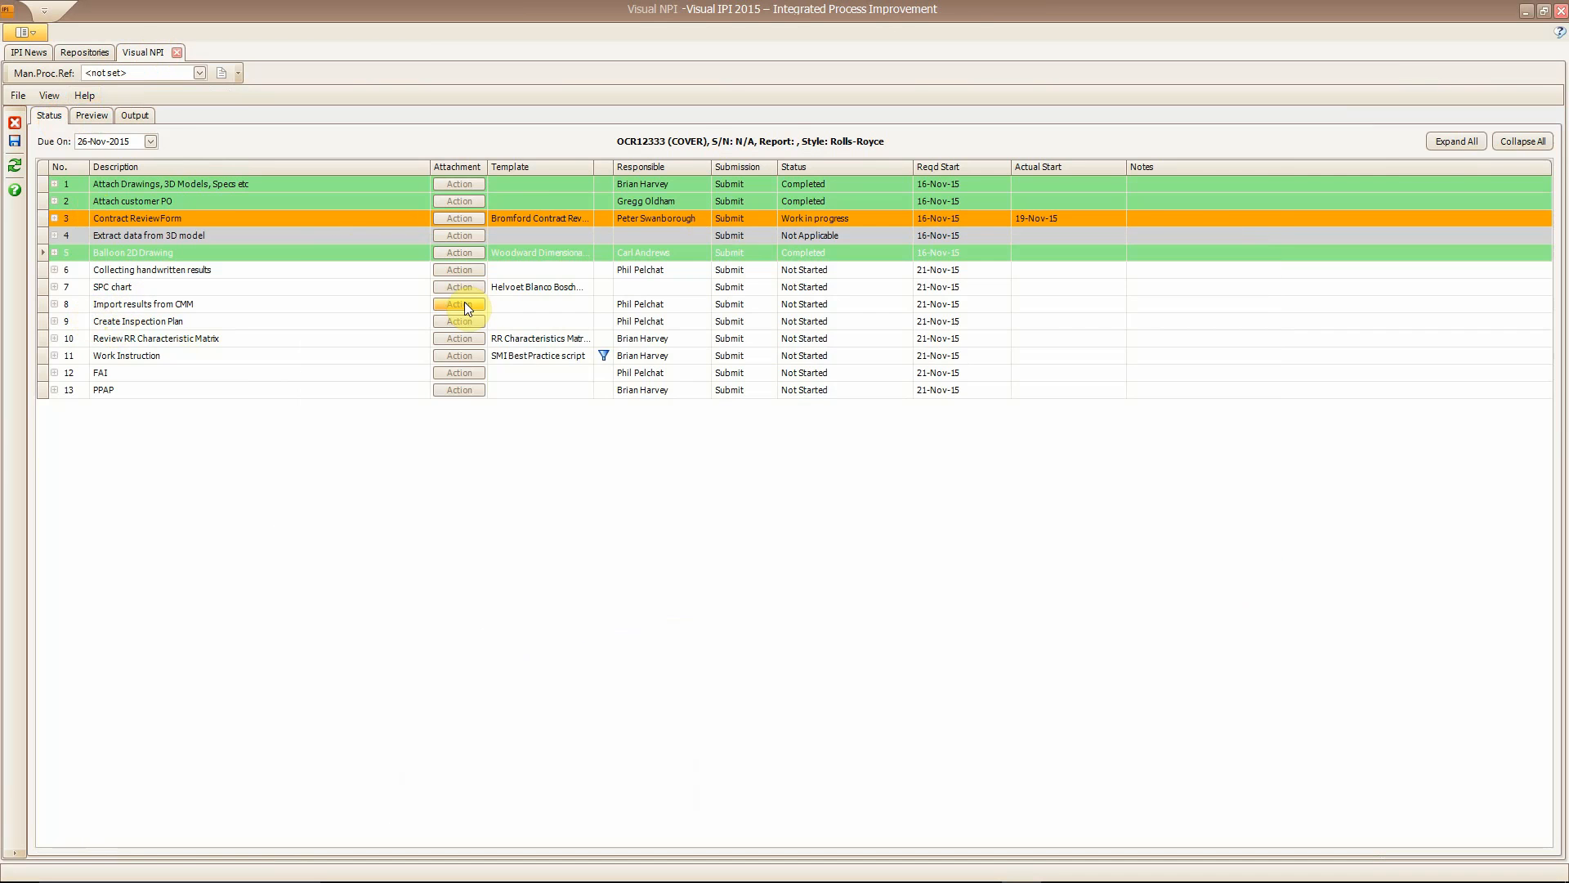
left_click(458, 304)
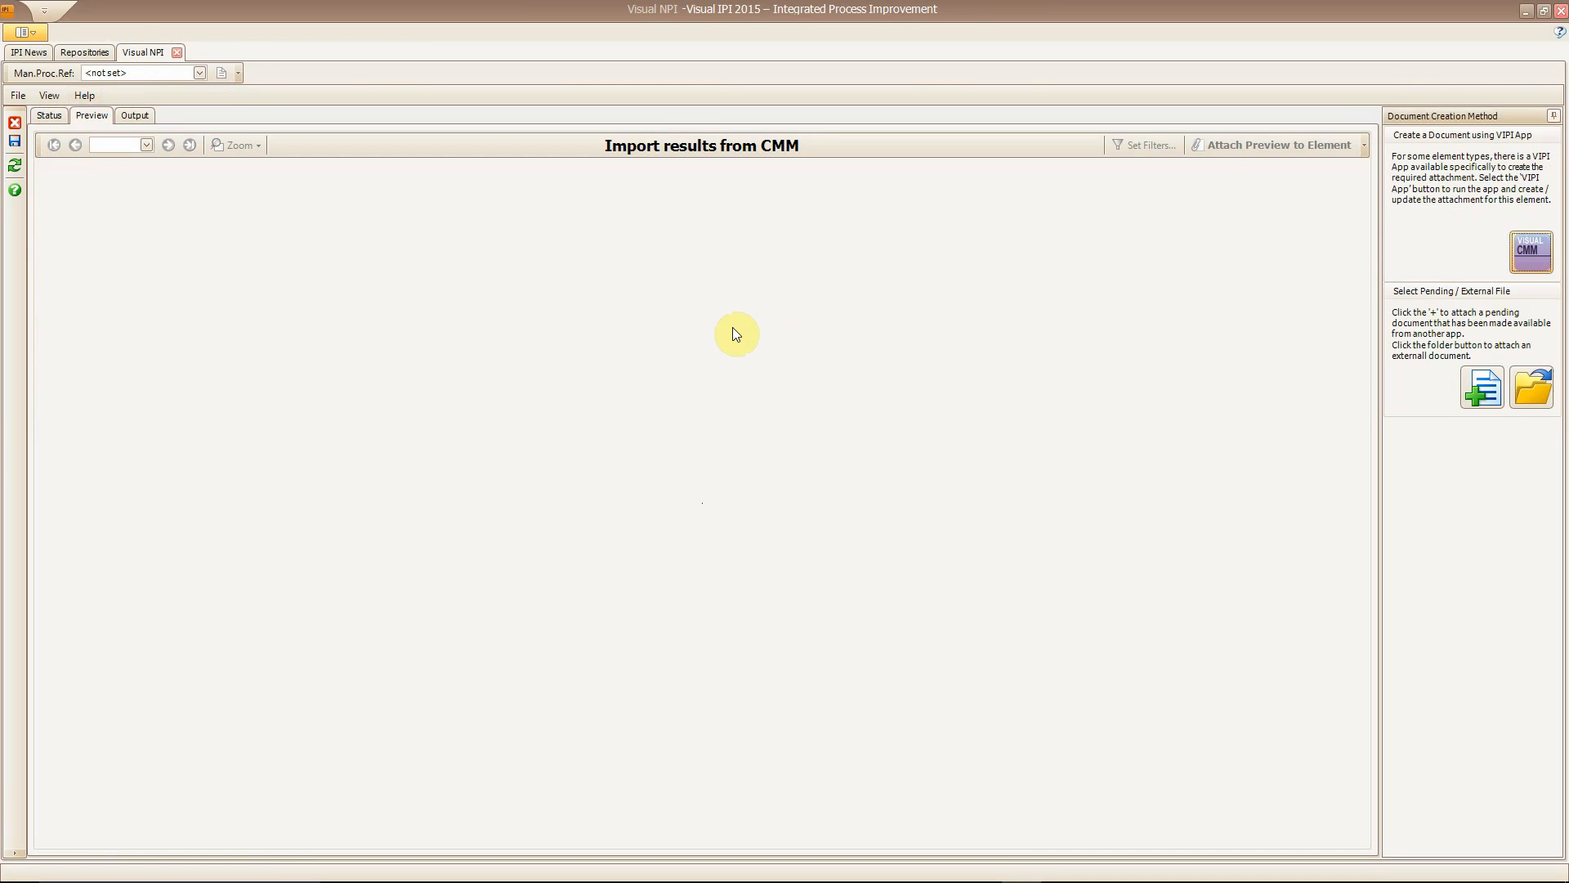
Launch Visual CMM and import OCR12333 Part 17_result 1.xls into the grid.
left_click(1532, 251)
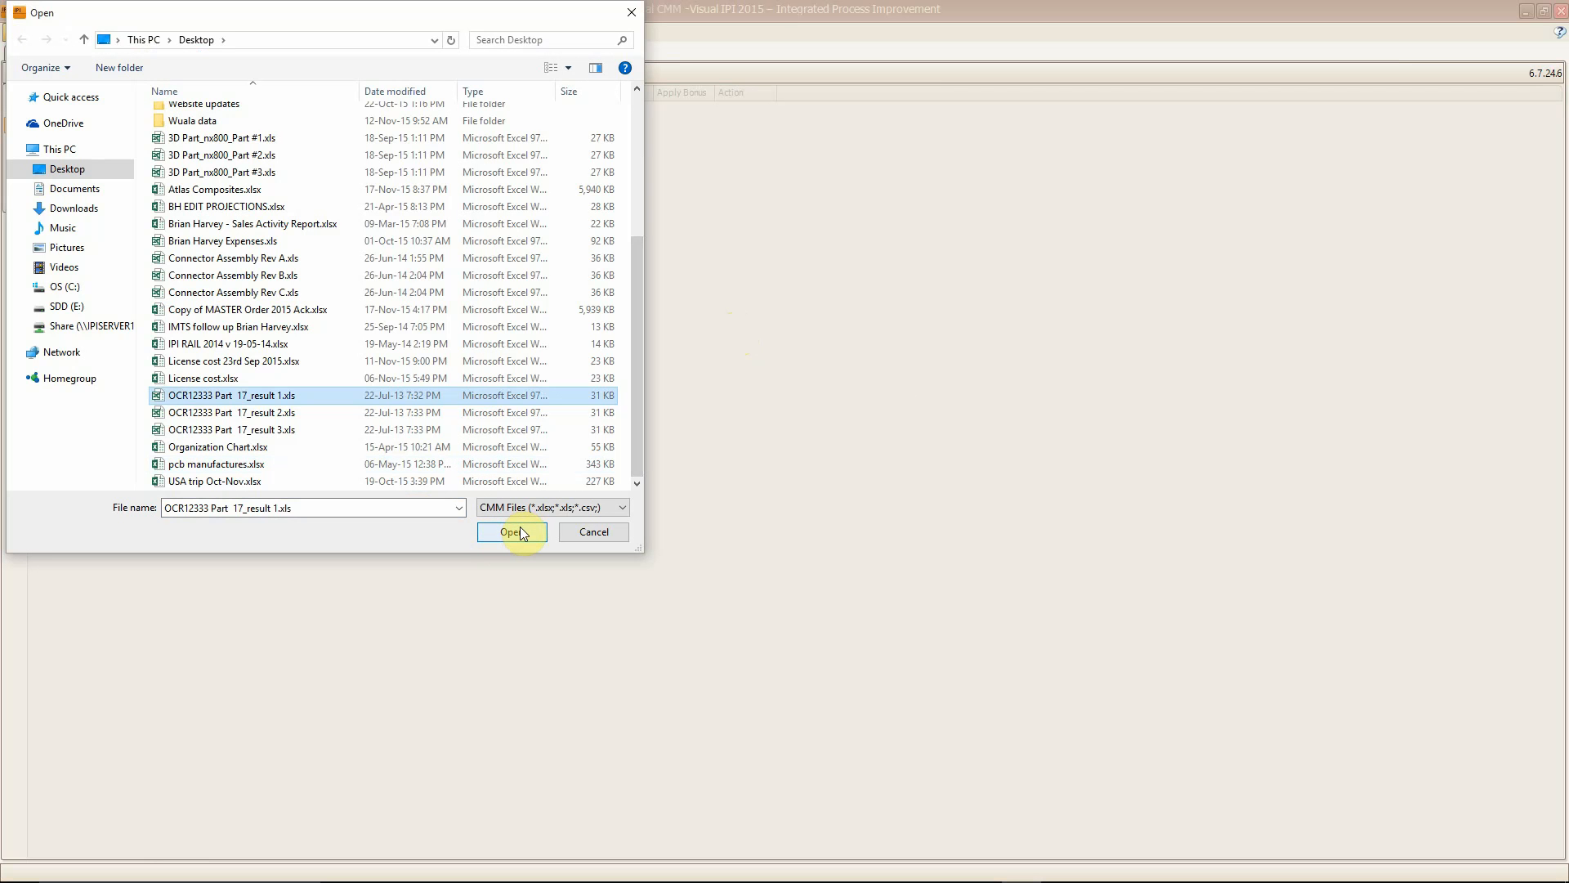
left_click(512, 531)
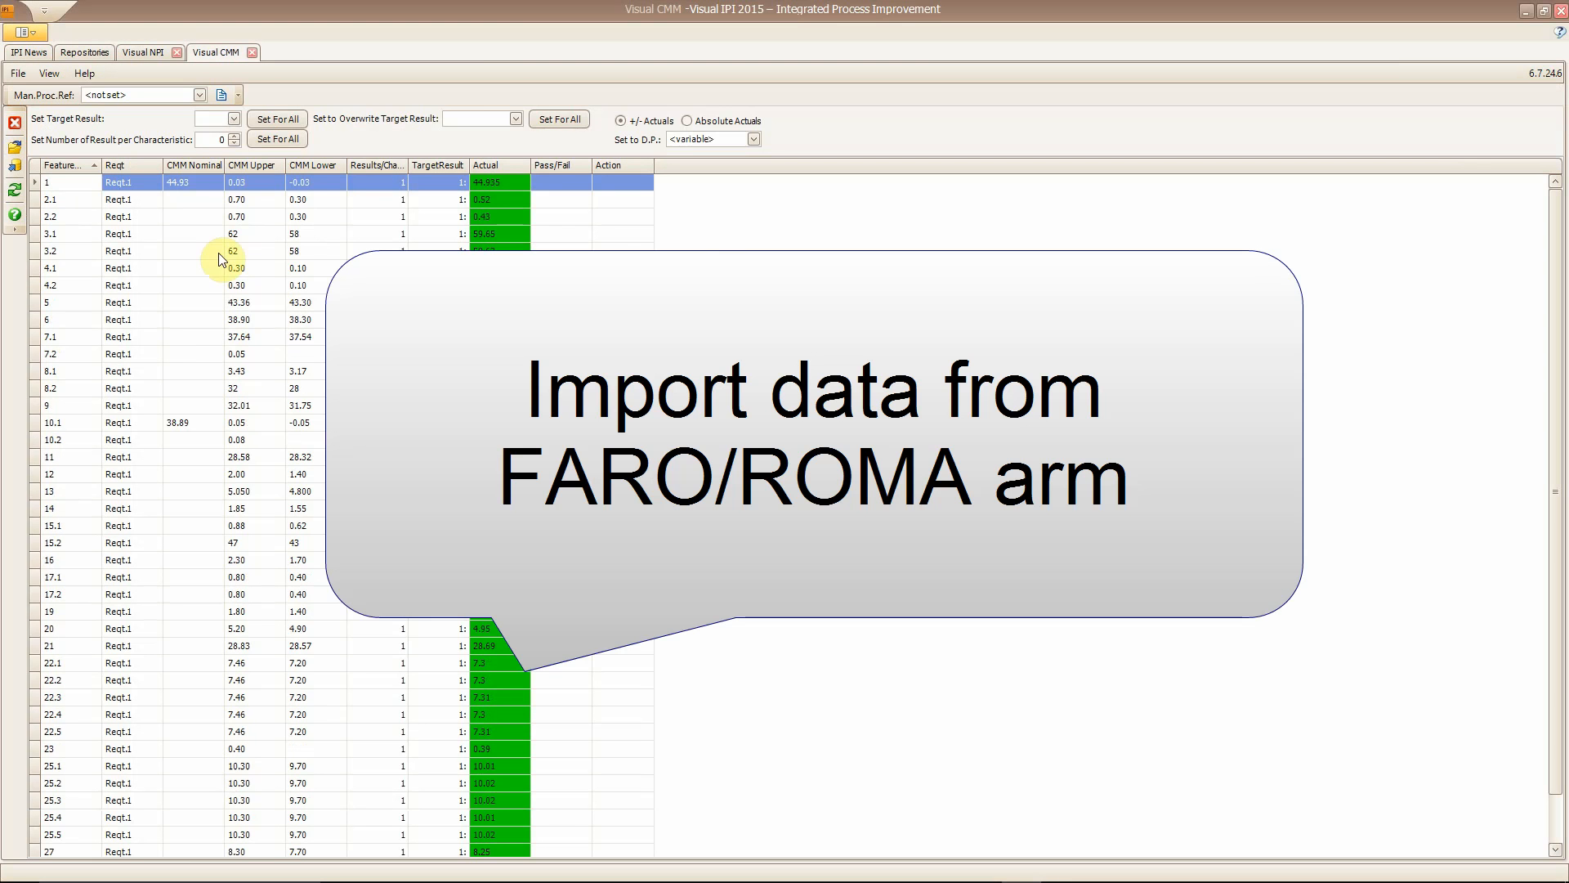
mouse_move(1552, 333)
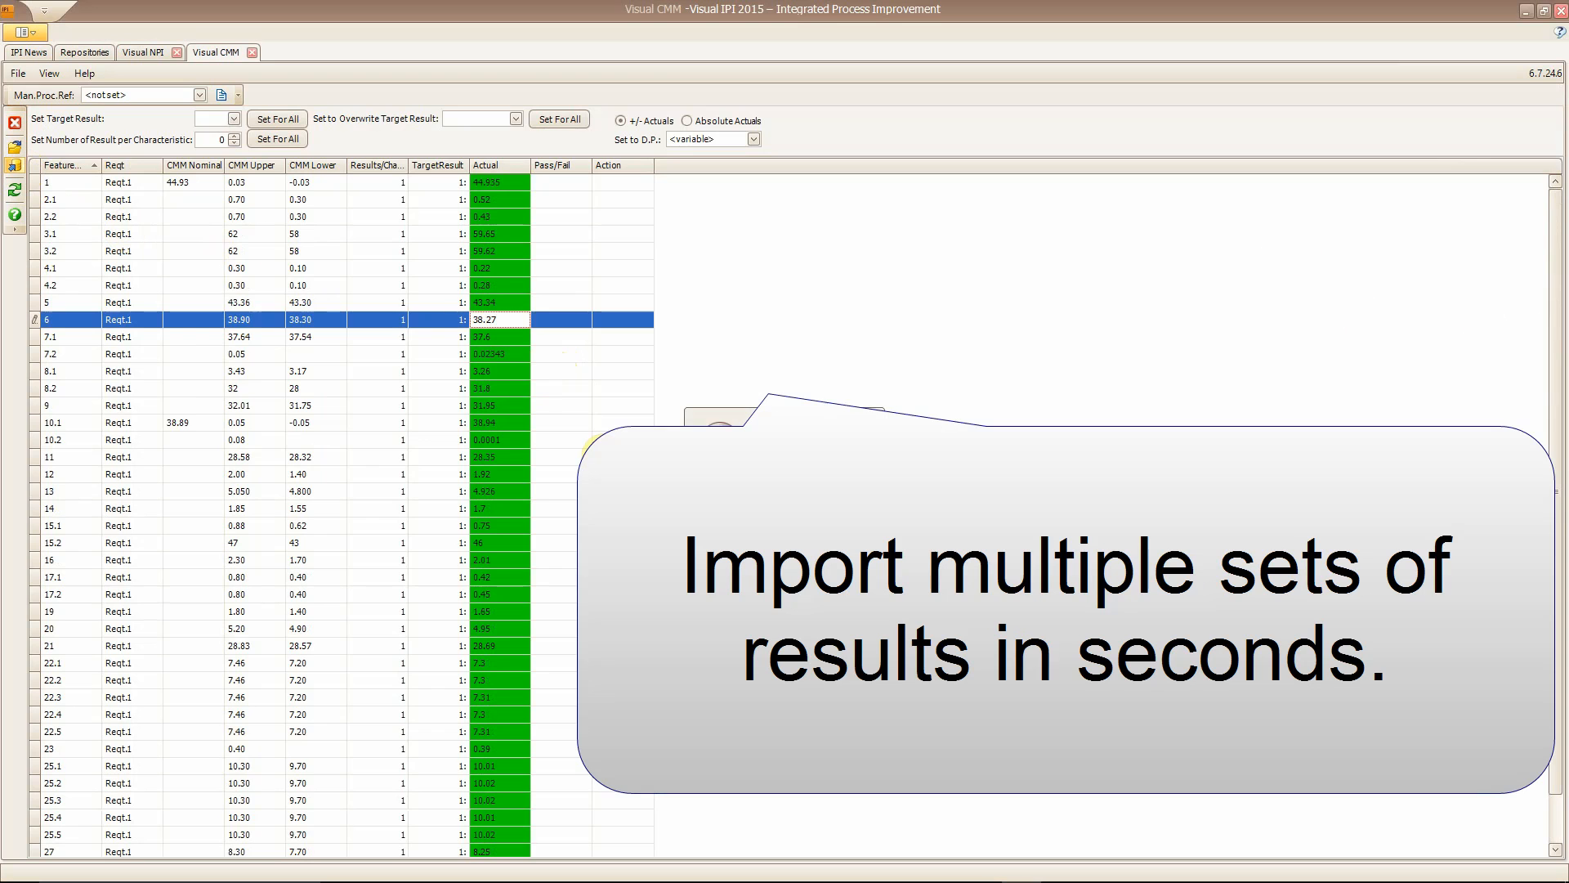
Import OCR12333 Part 17_result 2.xls with Remember choice, adding it as the next result.
left_click(15, 130)
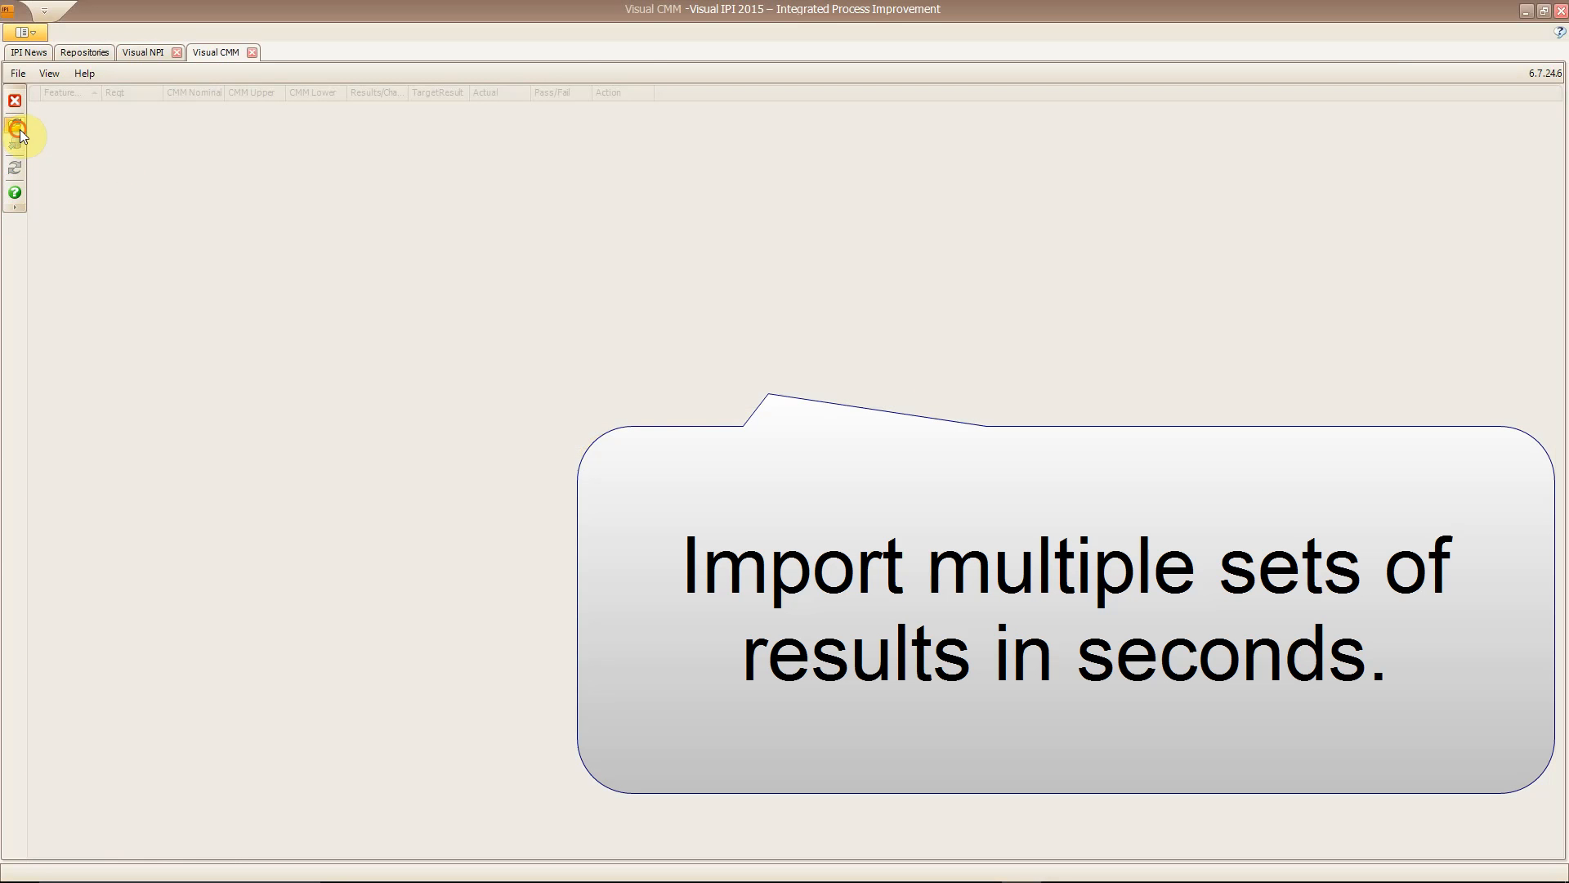
left_click(15, 131)
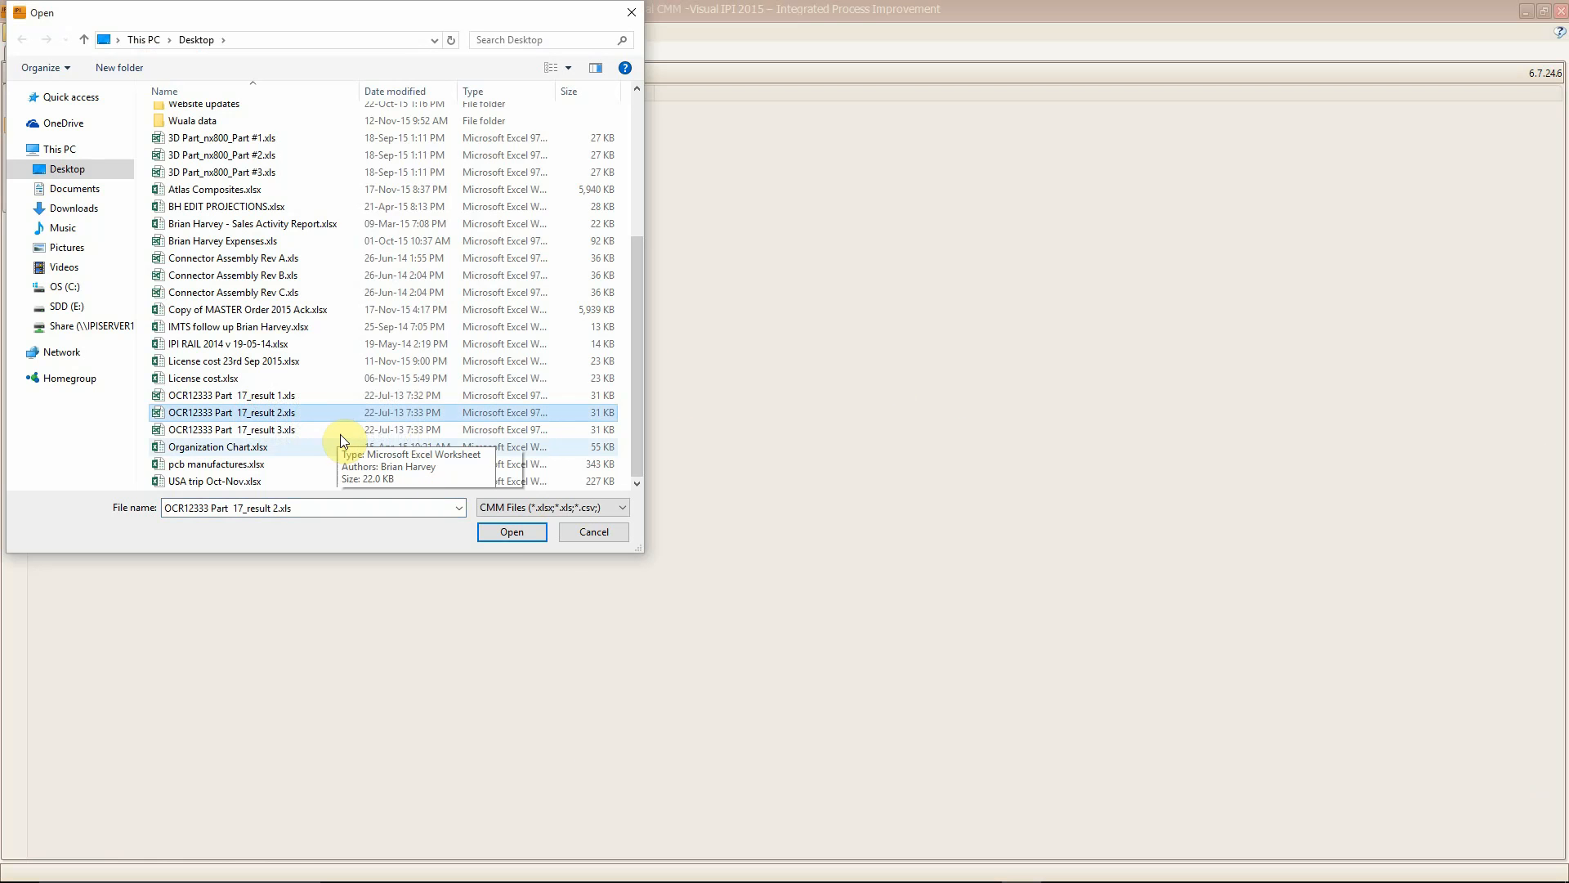
left_click(510, 531)
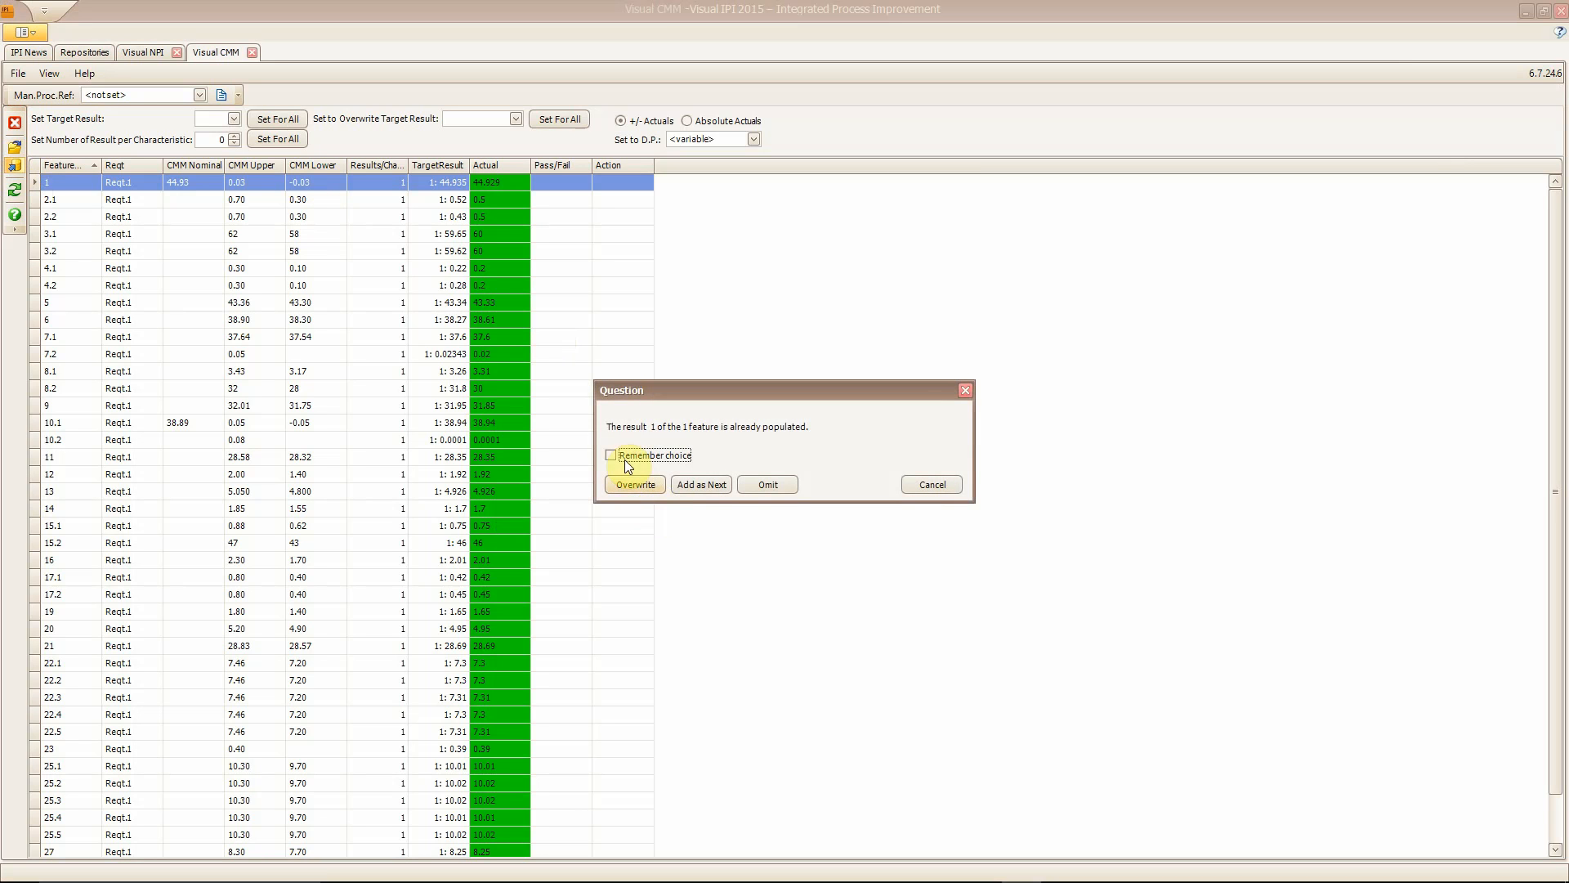
left_click(609, 456)
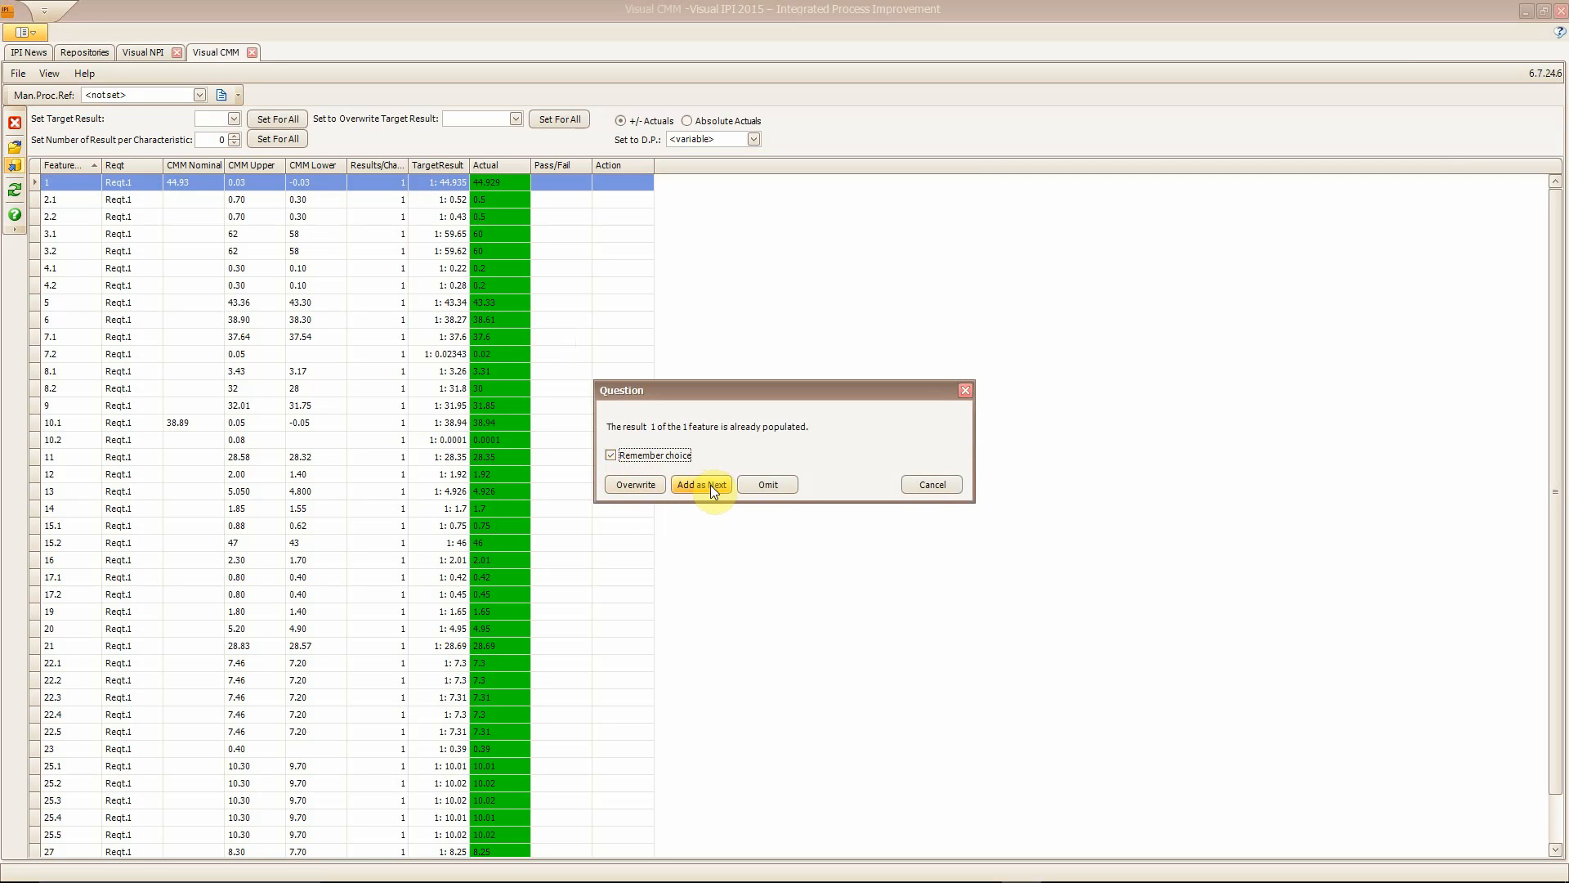
left_click(701, 484)
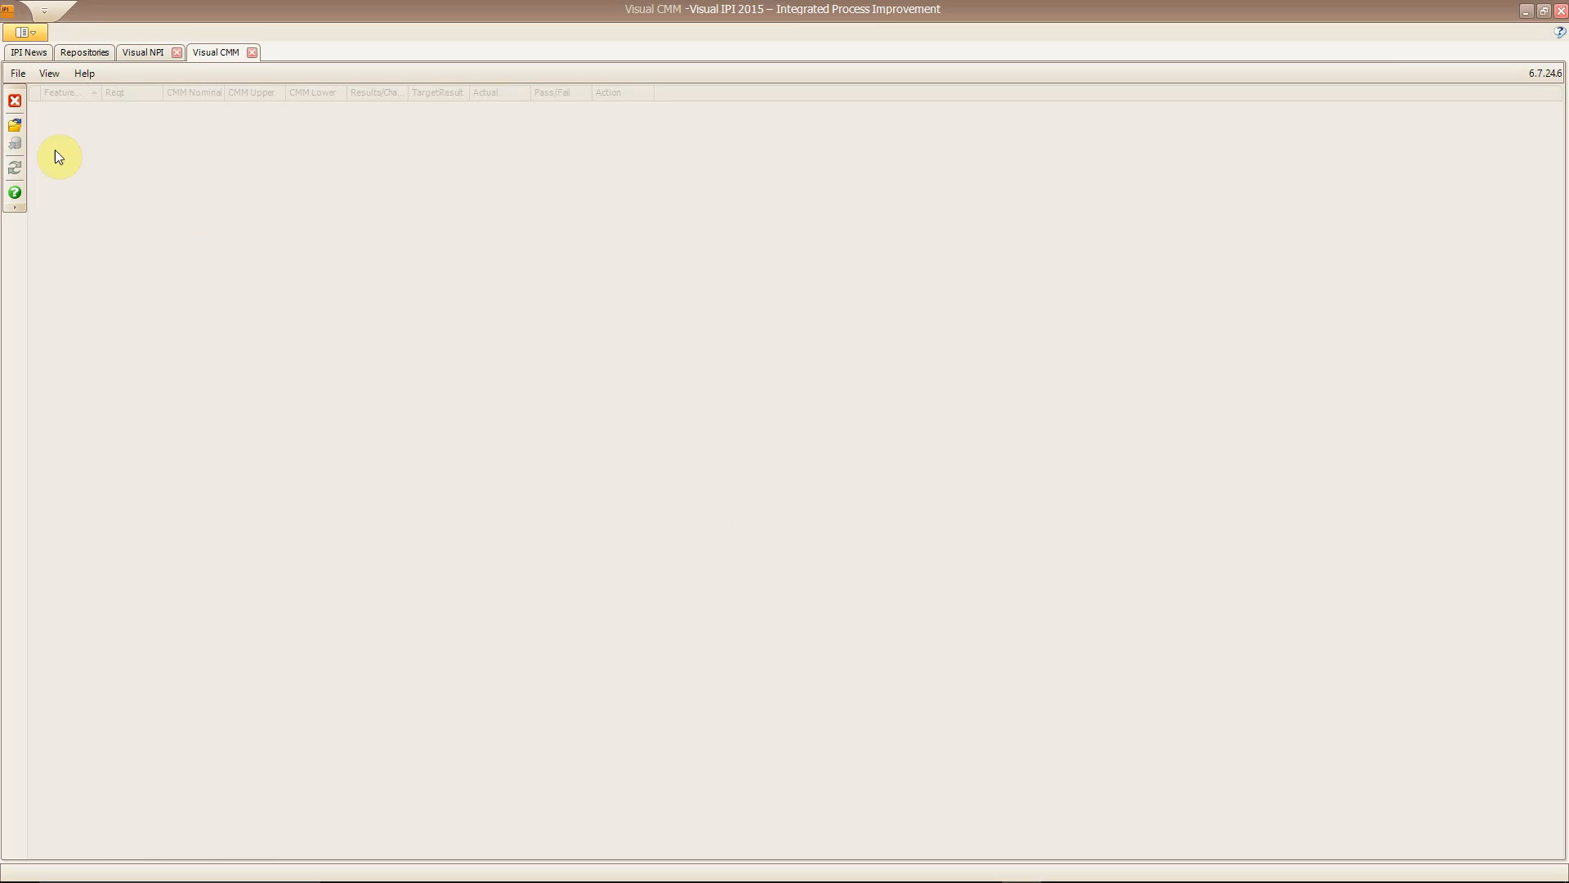